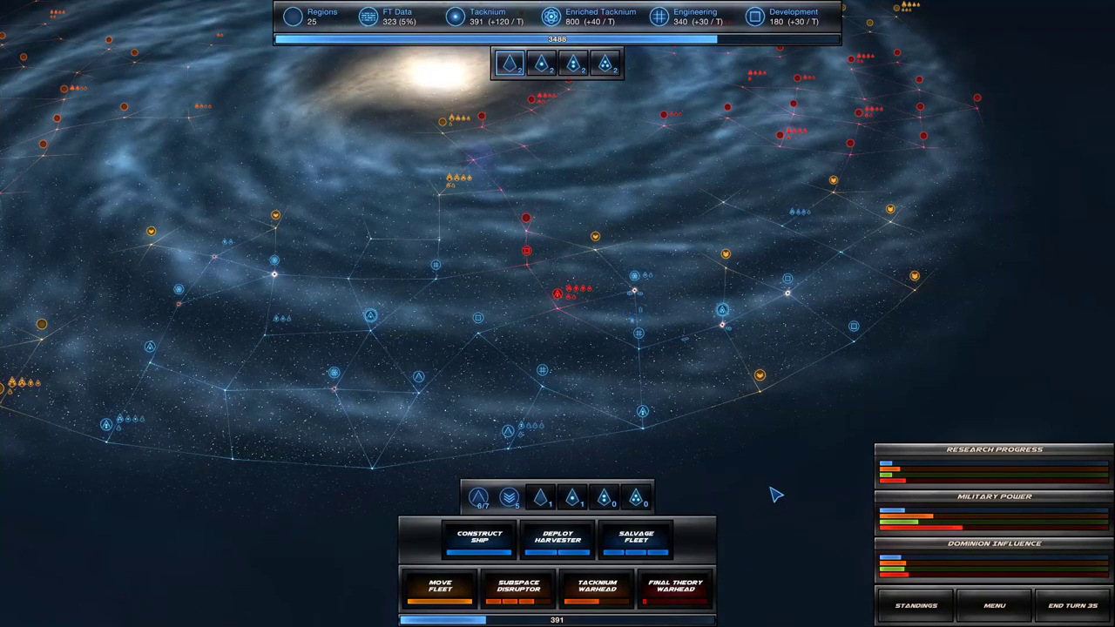
mouse_move(928, 458)
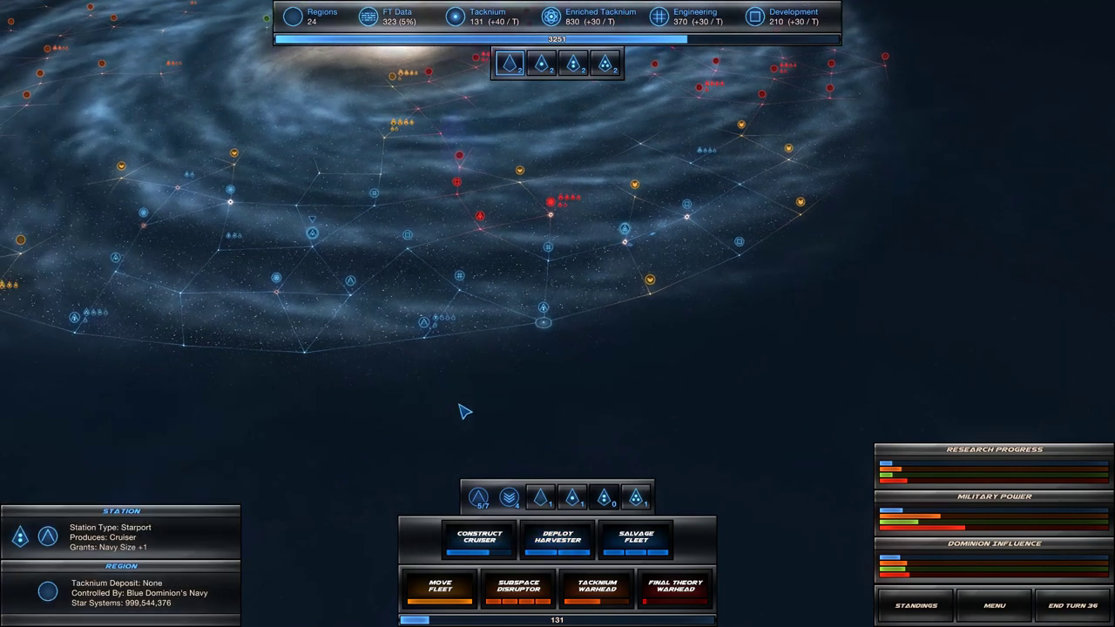
mouse_move(634, 496)
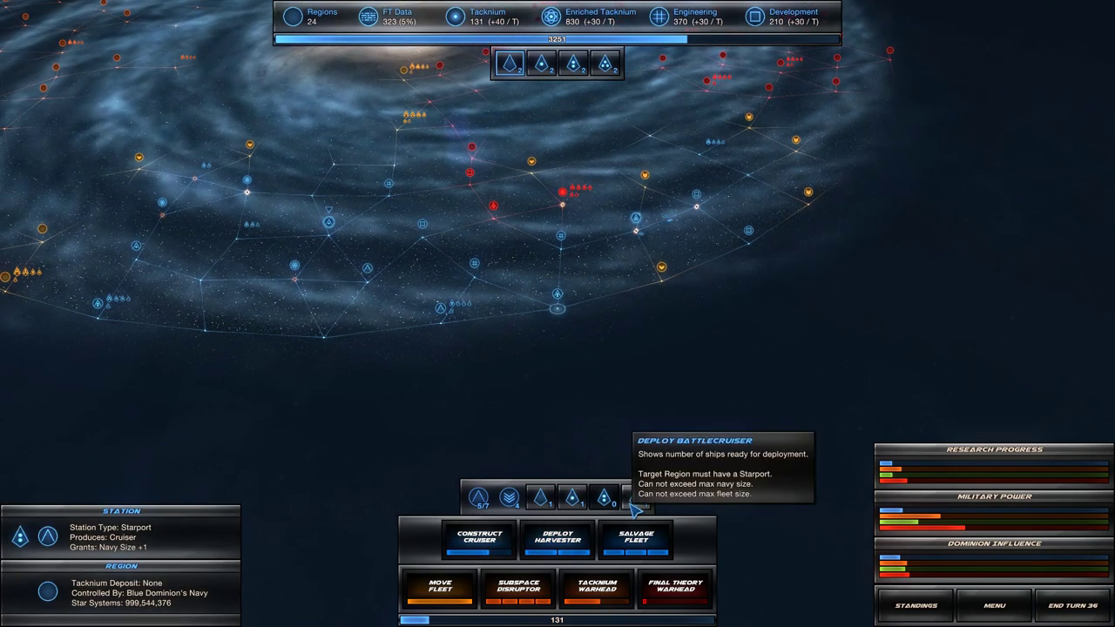
mouse_move(477, 329)
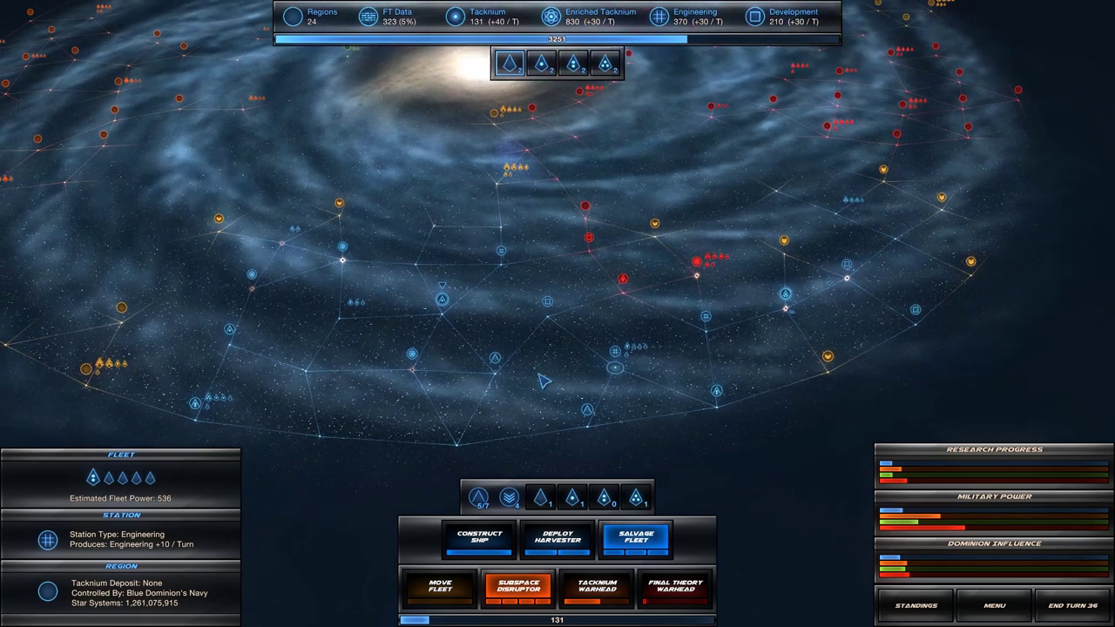
mouse_move(449, 318)
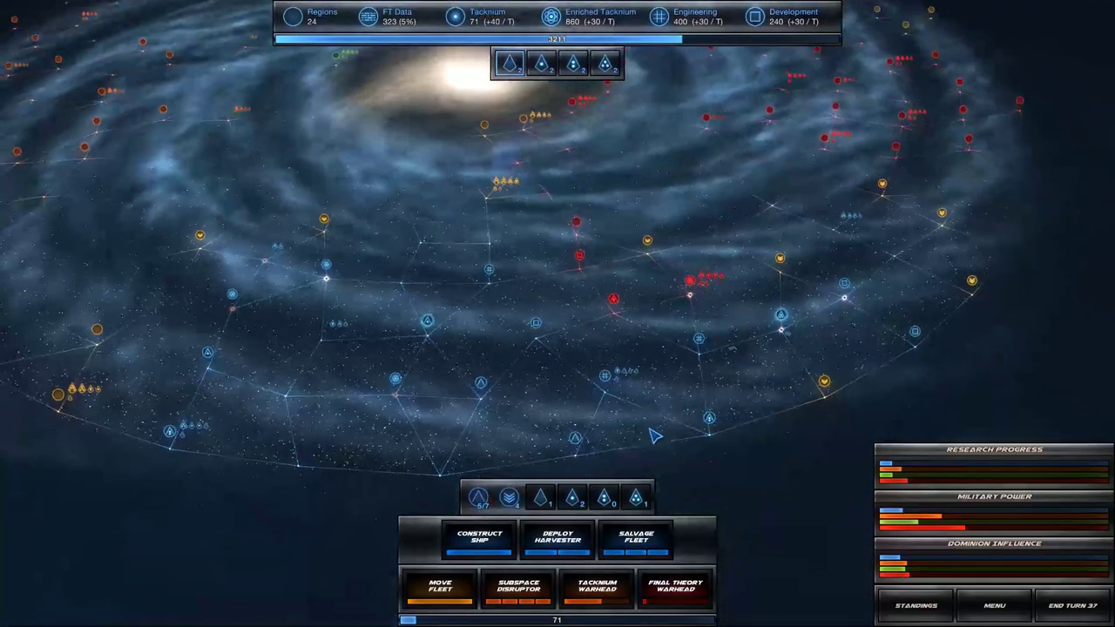
mouse_move(638, 421)
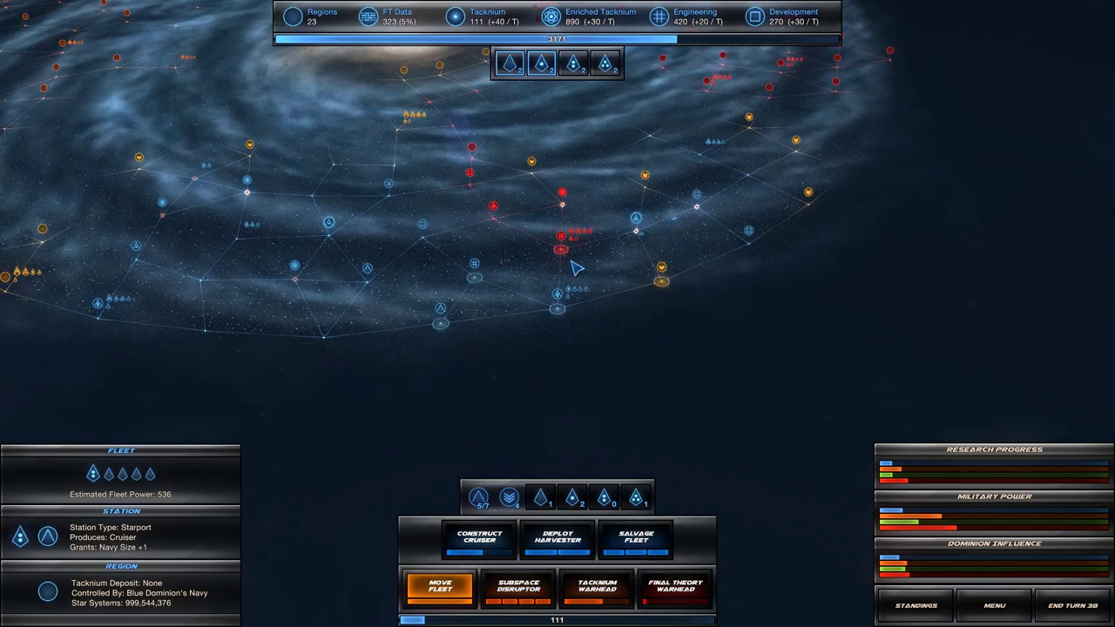
Order the blue fleet to attack the adjacent red-held system and confirm the engagement
click(440, 587)
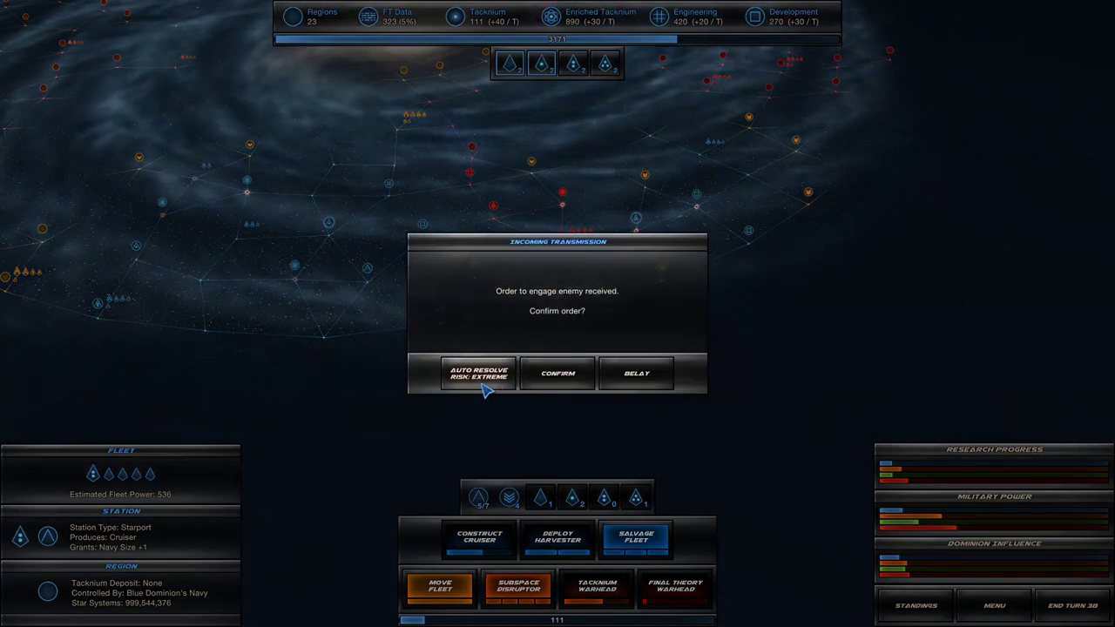
click(478, 372)
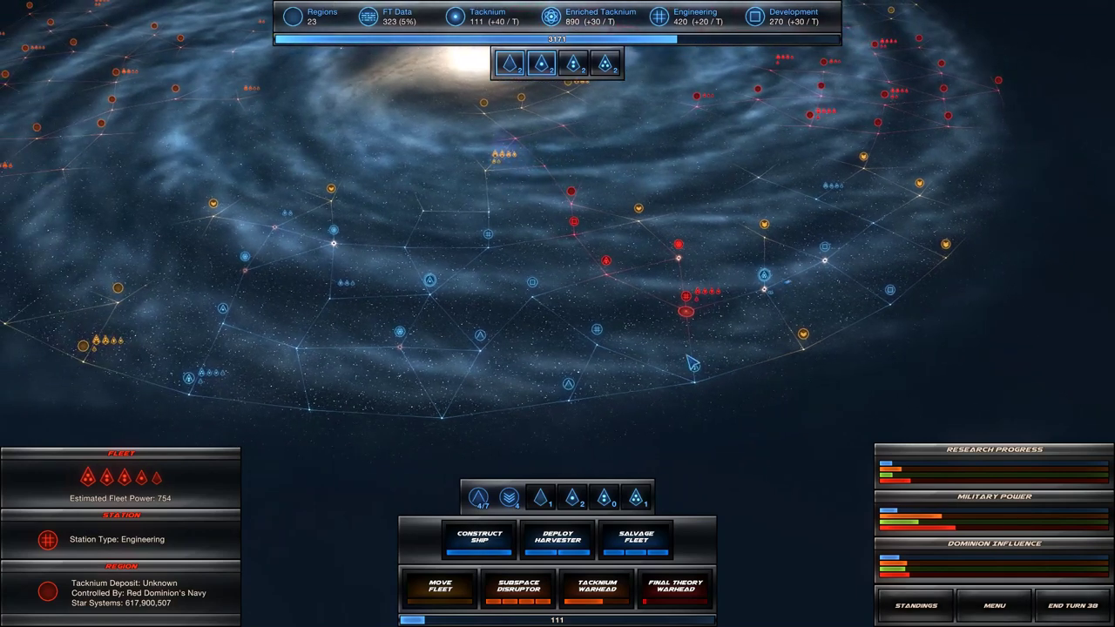
mouse_move(721, 438)
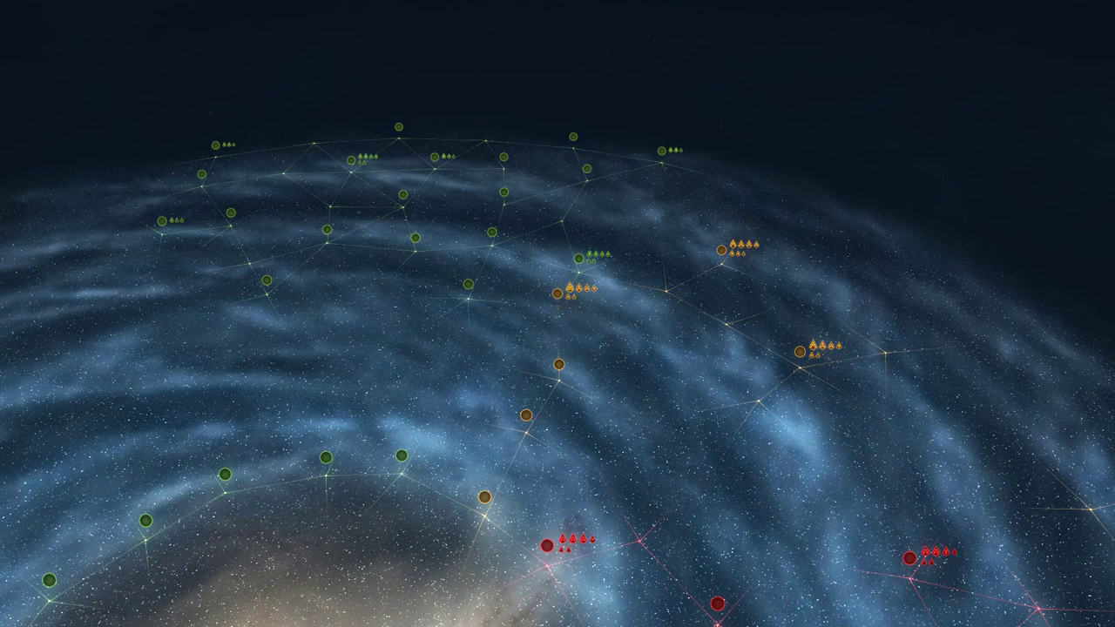
Deploy a harvester on the 1207 Tacknium starport region for +40 Tacknium per turn
scroll(down, 3)
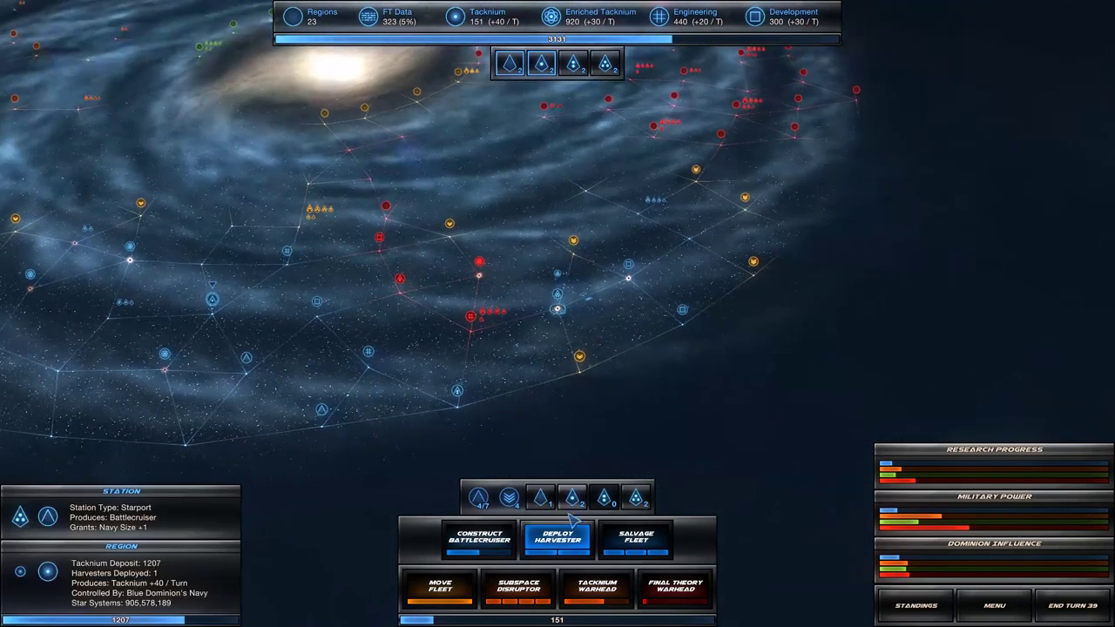
Claim another Blue starport region, reaching 24 regions and +80 Tacknium per turn
click(557, 537)
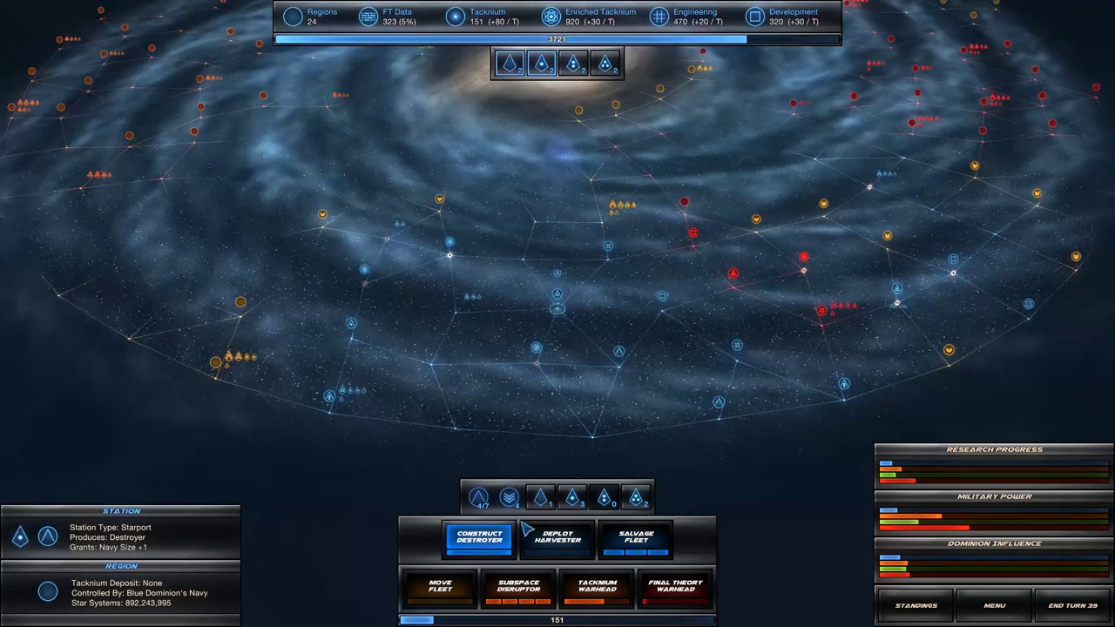
End turn 39 to advance the match to turn 40
click(478, 536)
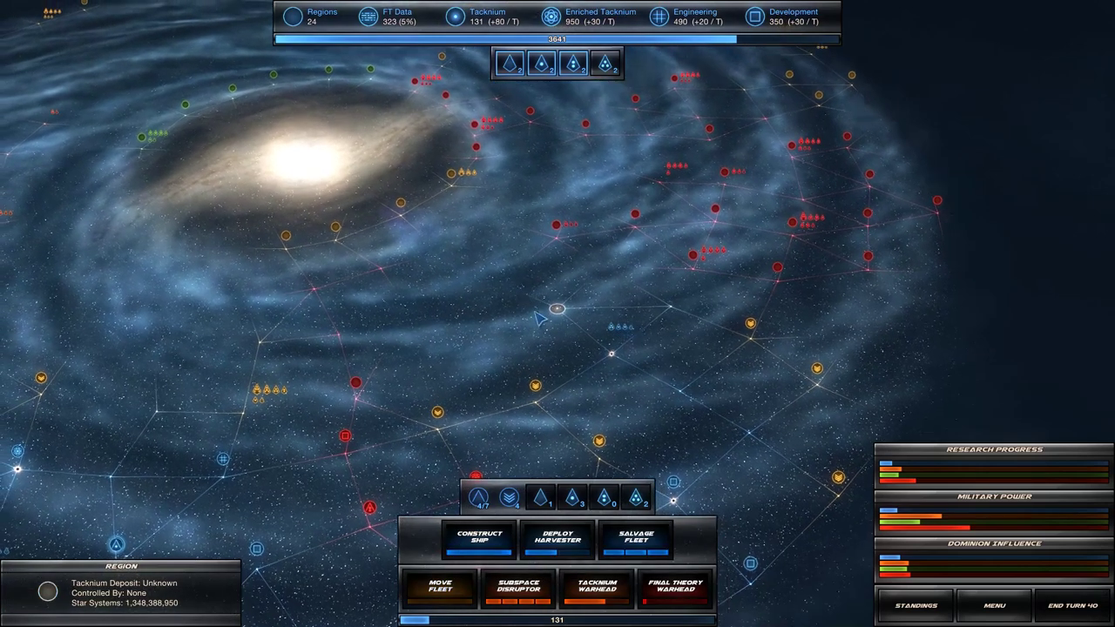
Use a Blue fleet to claim a new region, bringing the total to 25
click(557, 309)
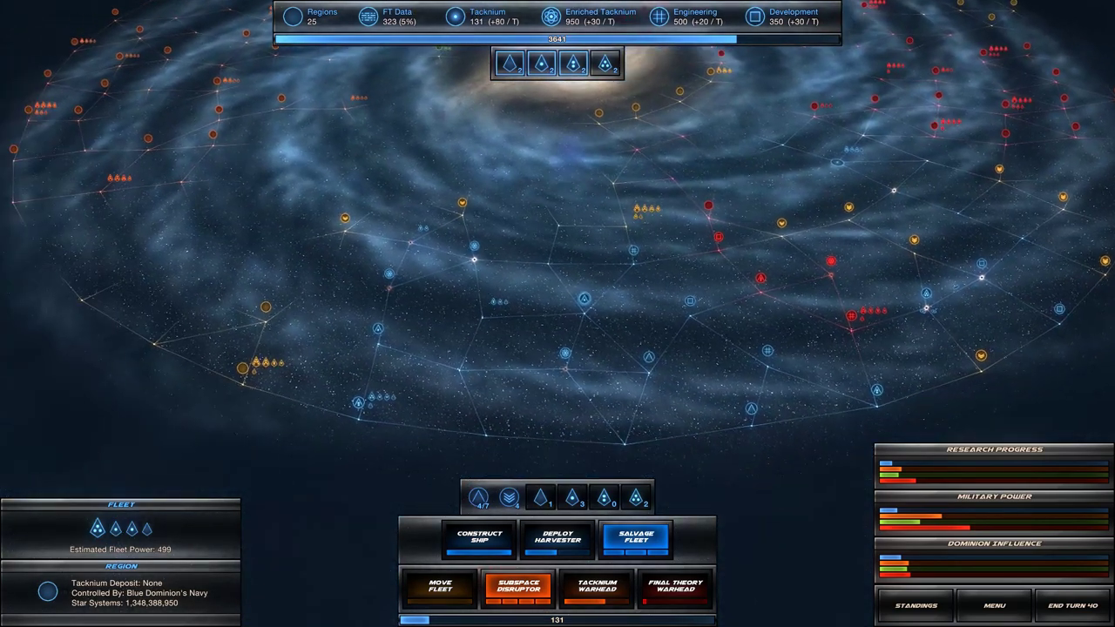
mouse_move(714, 183)
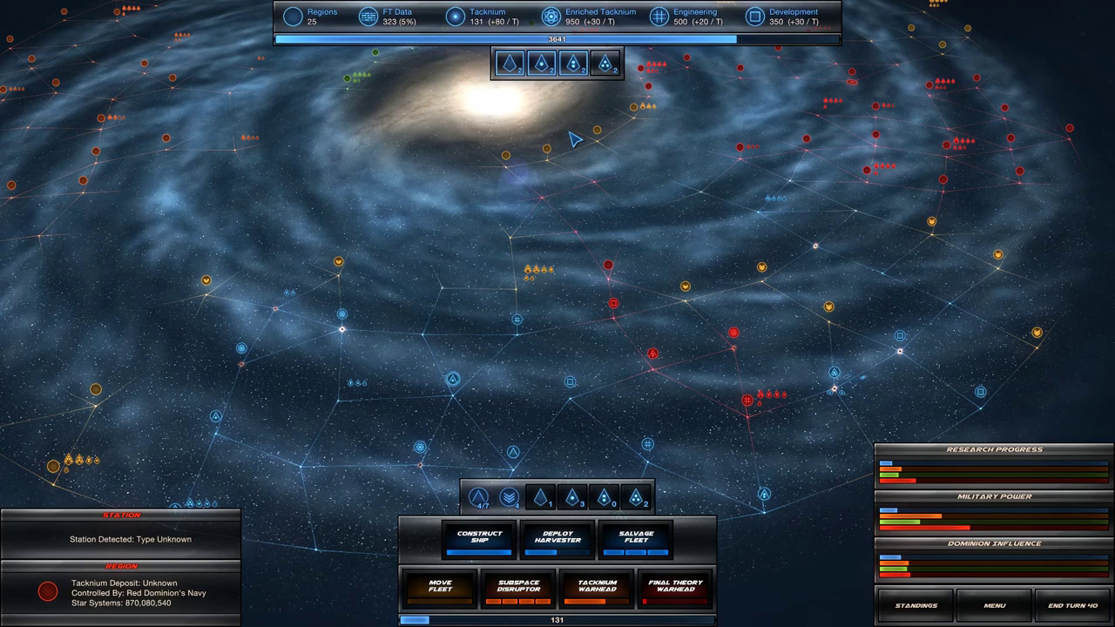
mouse_move(405, 327)
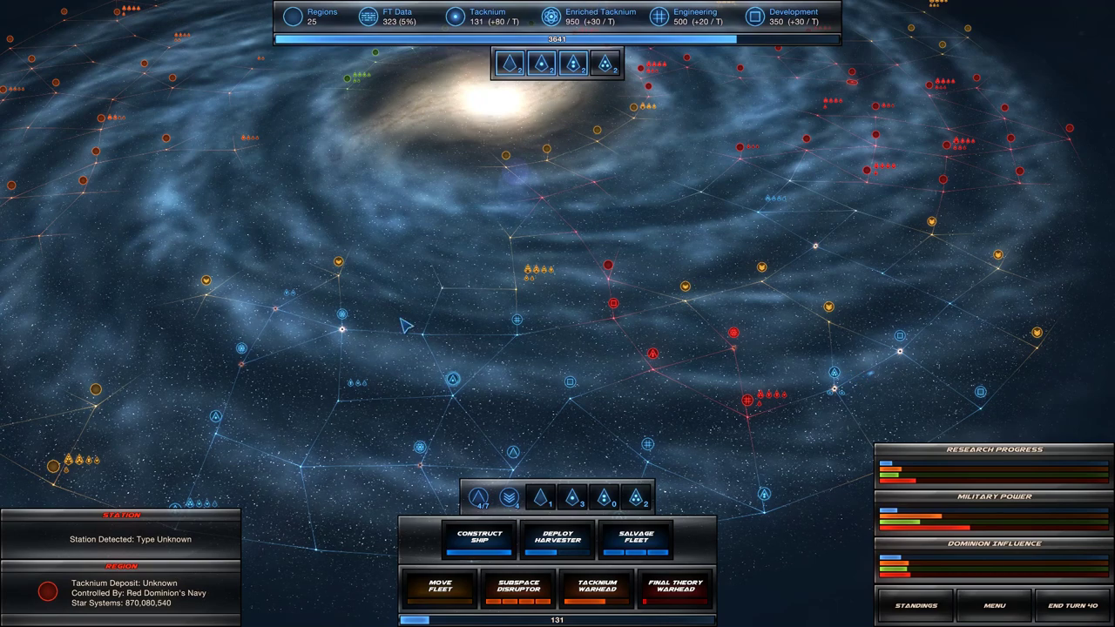